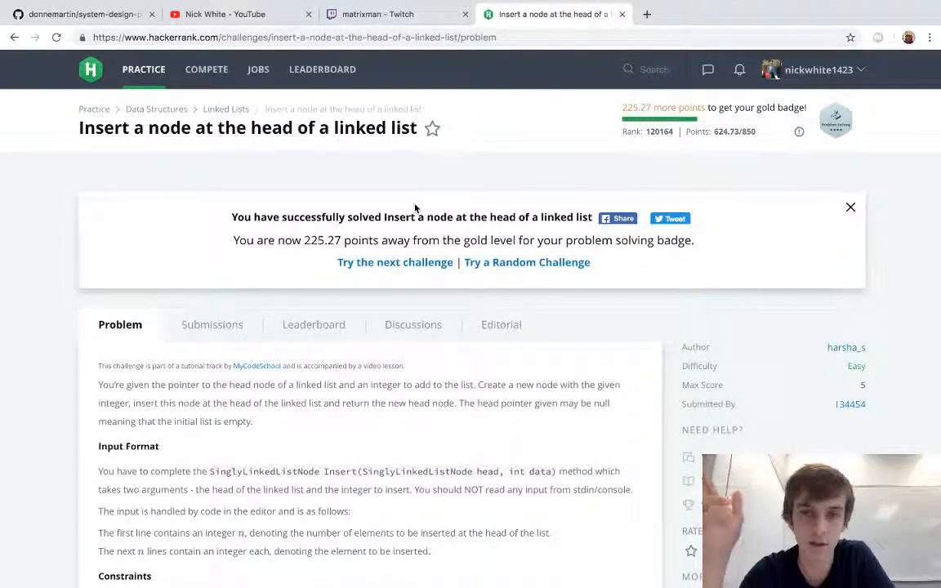
Step: Read the problem statement and scroll to the empty insertNodeAtHead stub in the Java editor
{"action": "scroll", "scroll_direction": "down", "scroll_amount": 3}
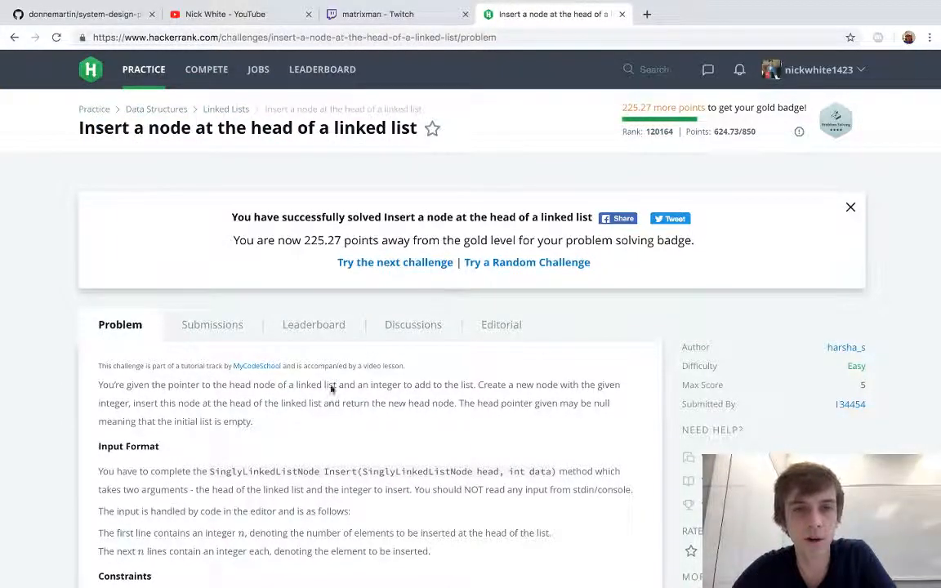
{"action": "scroll", "scroll_direction": "down", "scroll_amount": 3}
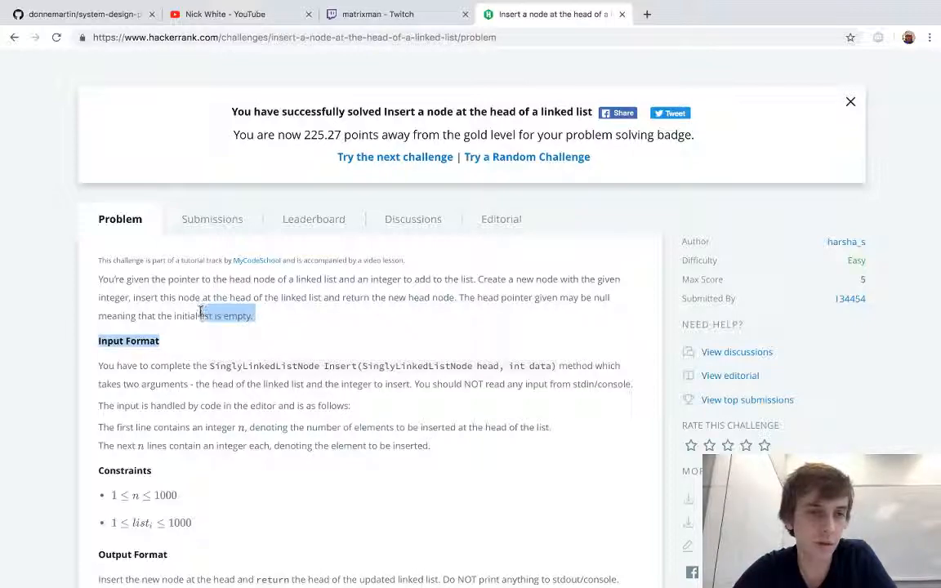
{"action": "left_click", "coordinate": [276, 320]}
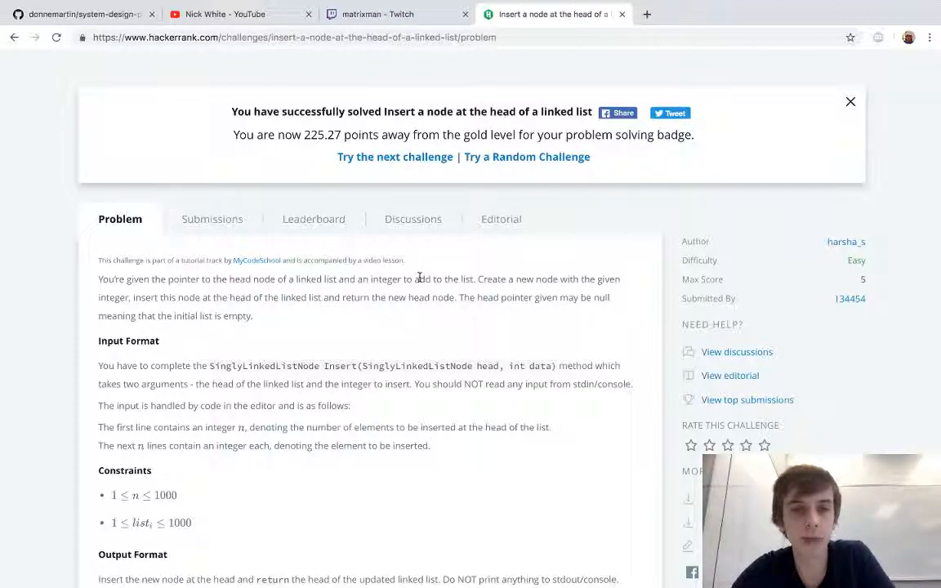
{"action": "left_click_drag", "start_coordinate": [98, 278], "coordinate": [253, 317]}
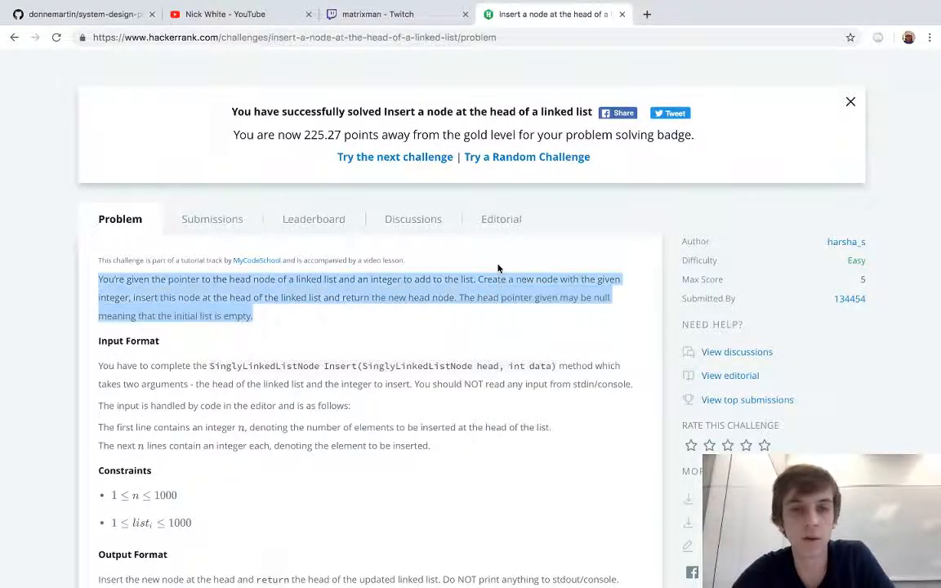
{"action": "left_click", "coordinate": [412, 278]}
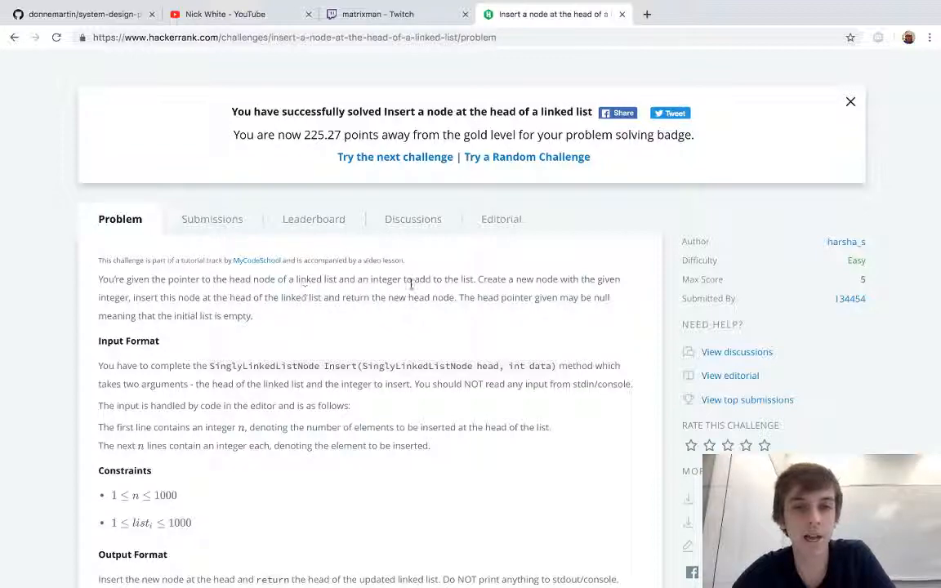
{"action": "scroll", "scroll_direction": "down", "scroll_amount": 3}
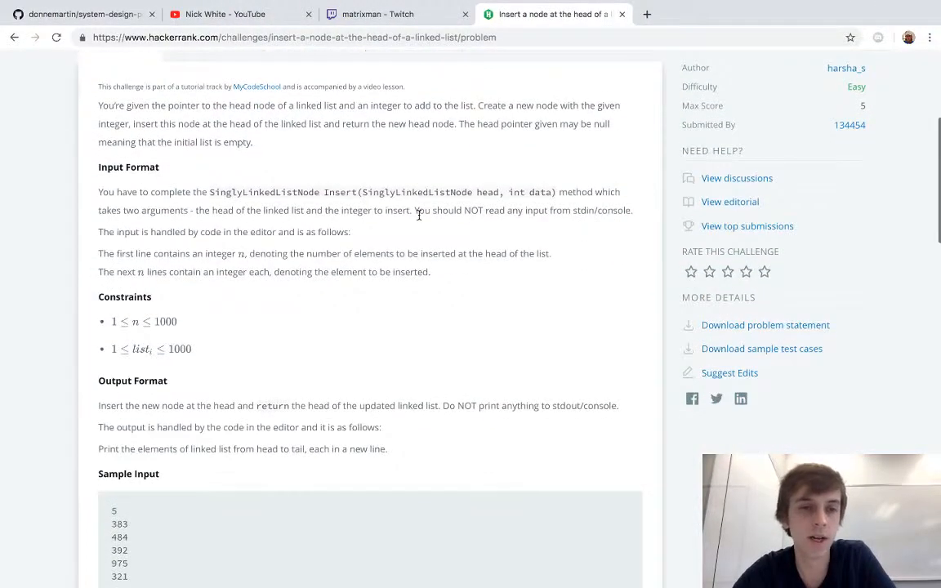
{"action": "scroll", "scroll_direction": "down", "scroll_amount": 3}
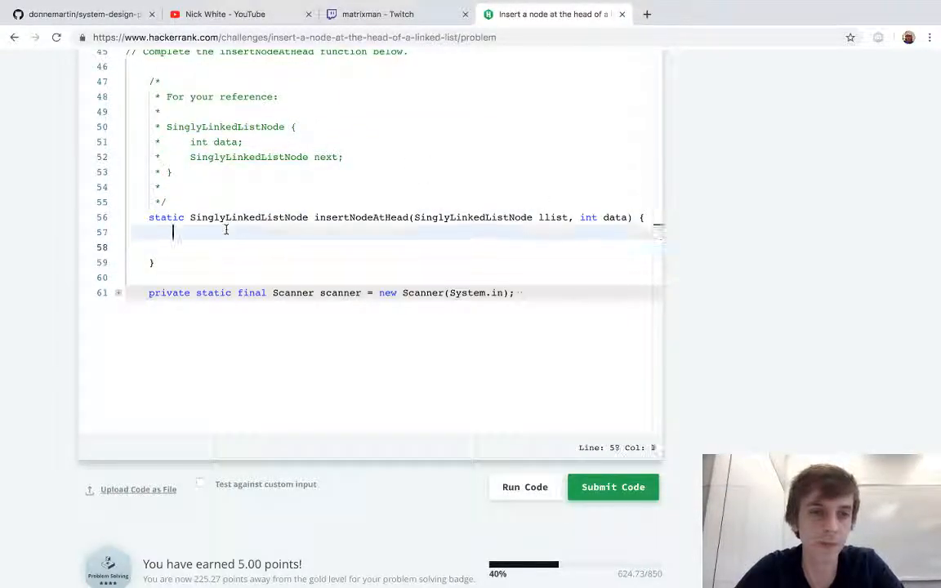
Step: Create new_node = new SinglyLinkedListNode(data) and return it when llist == null
{"action": "type", "text": "SinglyLinkedListNode new_node"}
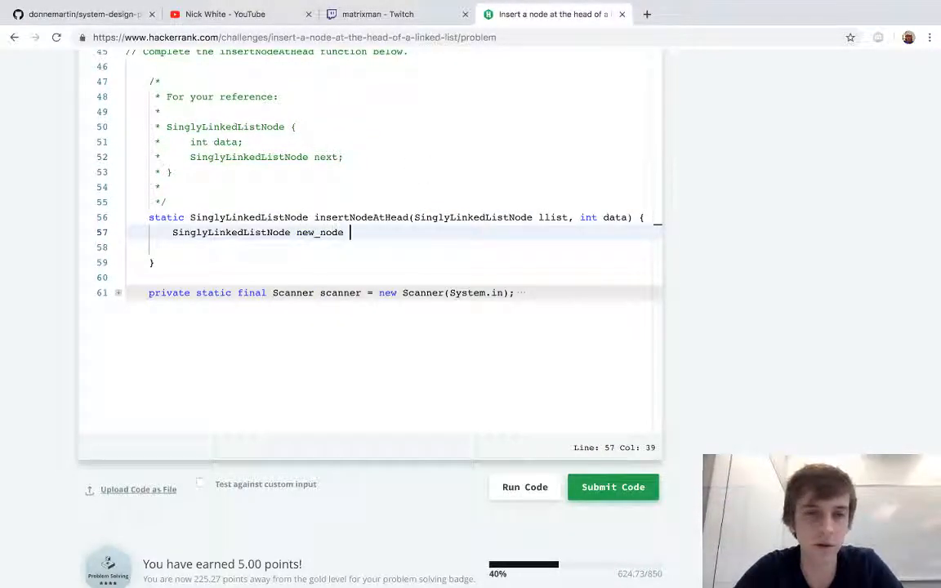
{"action": "type", "text": "= new"}
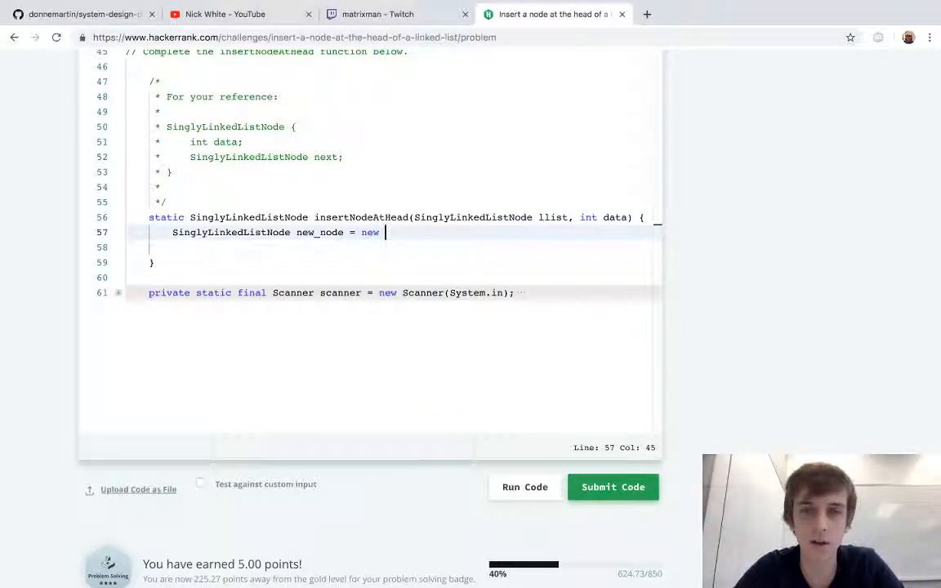
{"action": "type", "text": "SinglyLinkedListNode(data);"}
{"action": "left_click", "coordinate": [394, 246]}
{"action": "type", "text": "if"}
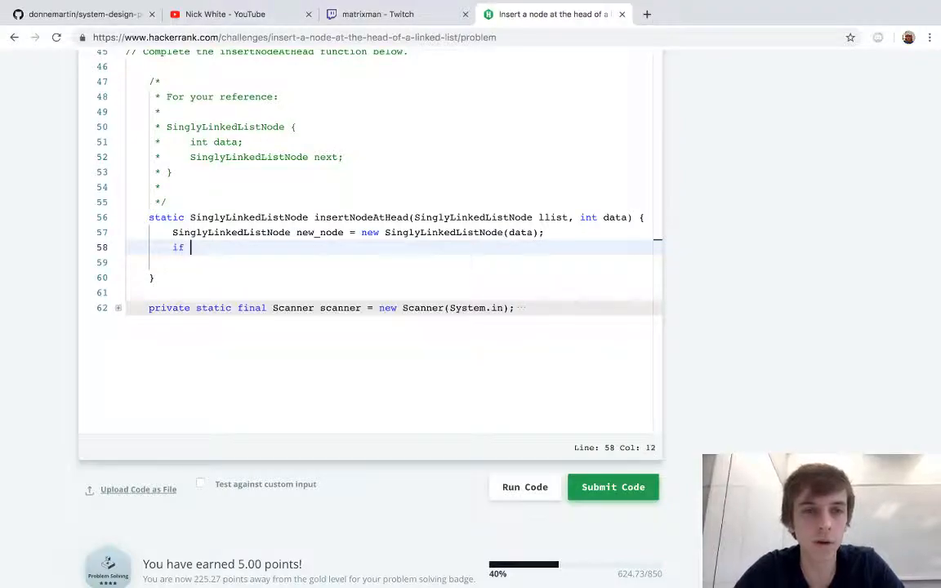
{"action": "type", "text": "(list"}
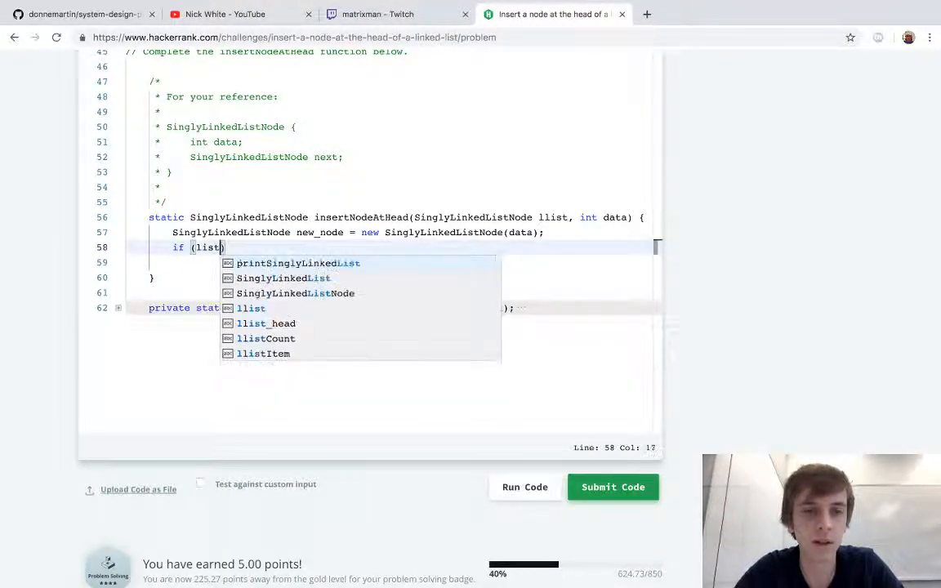
{"action": "type", "text": "== null"}
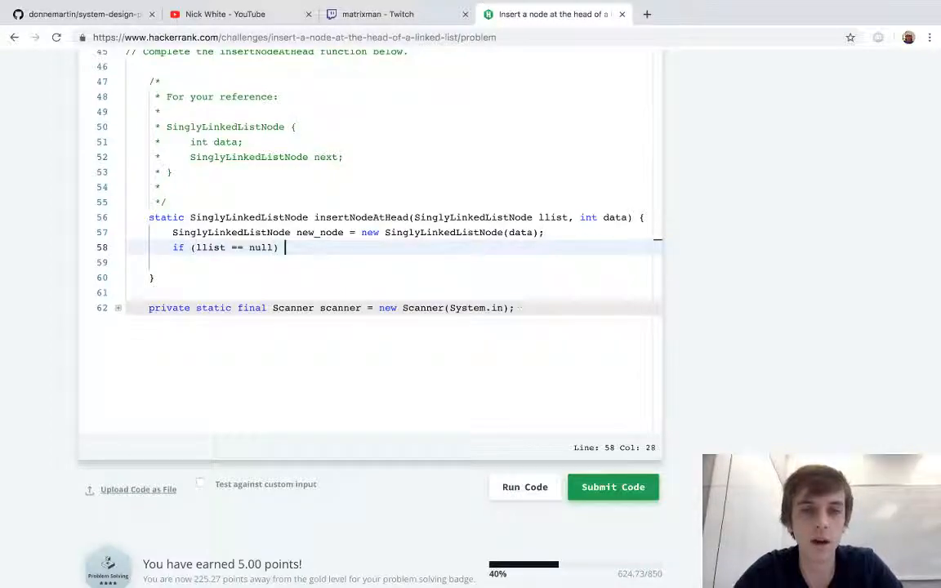
{"action": "type", "text": "return n"}
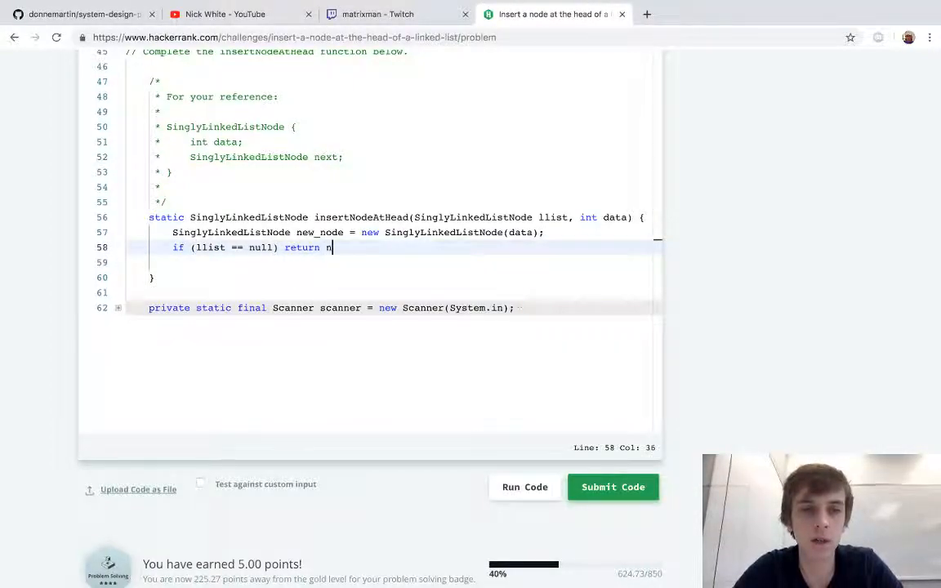
{"action": "type", "text": "ew_node;"}
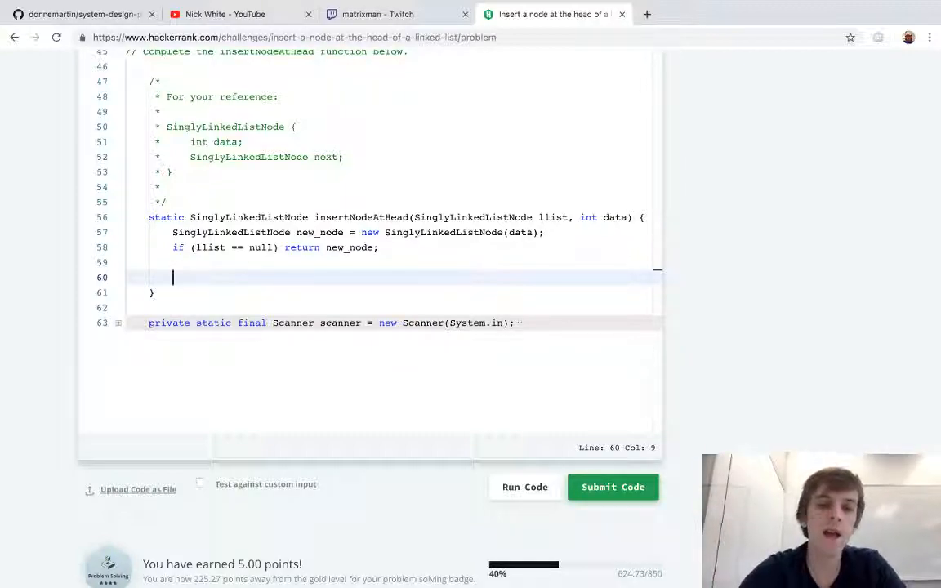
Step: Store llist in temp, make new_node the head with next = temp, and return llist
{"action": "type", "text": "l"}
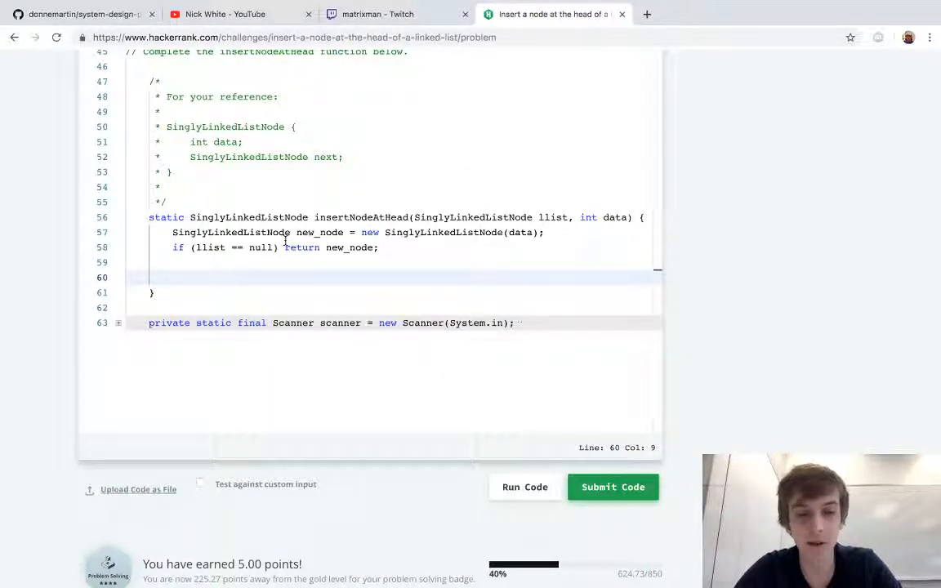
{"action": "type", "text": "SinglyLinkedListNode temp = llist;"}
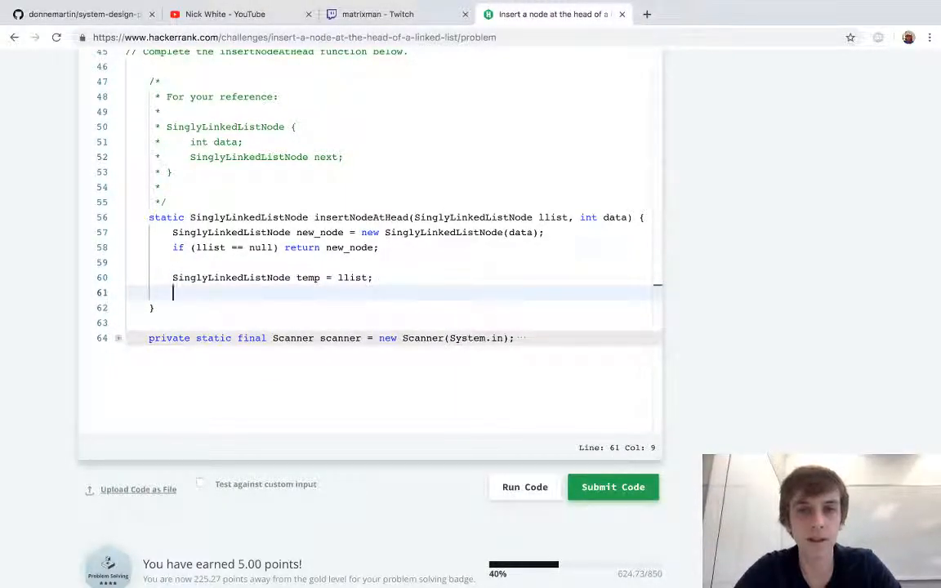
{"action": "type", "text": "llist = new_node;"}
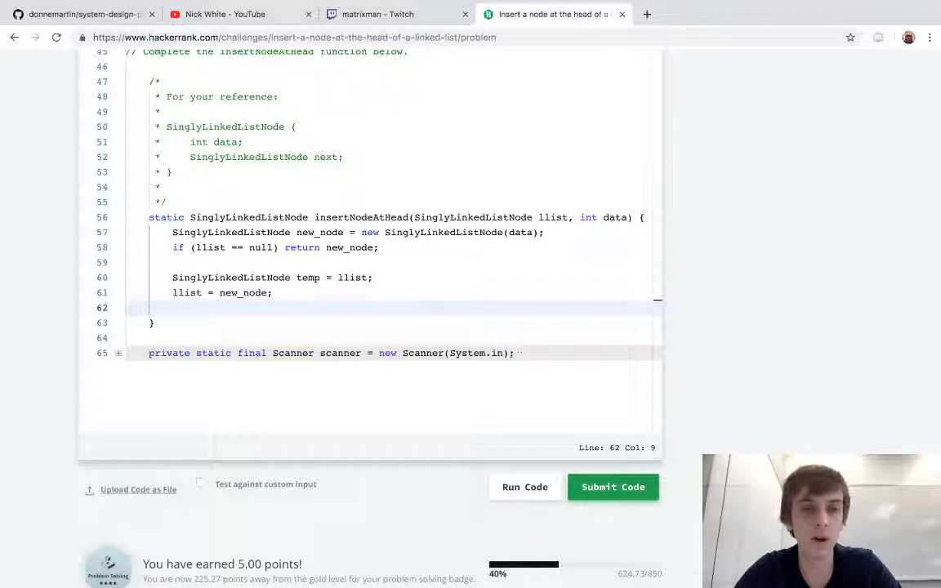
{"action": "type", "text": "llist.next = temp;"}
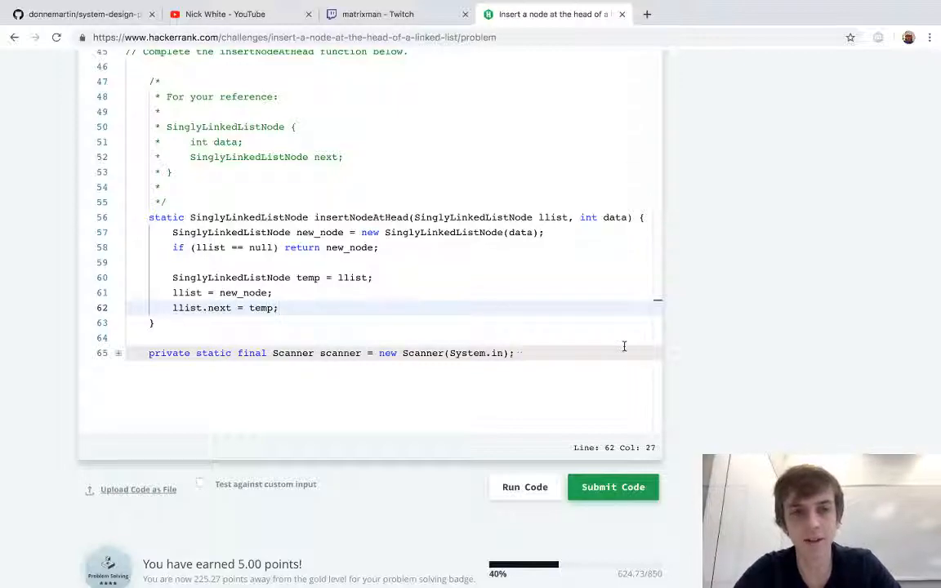
{"action": "type", "text": "return llist;"}
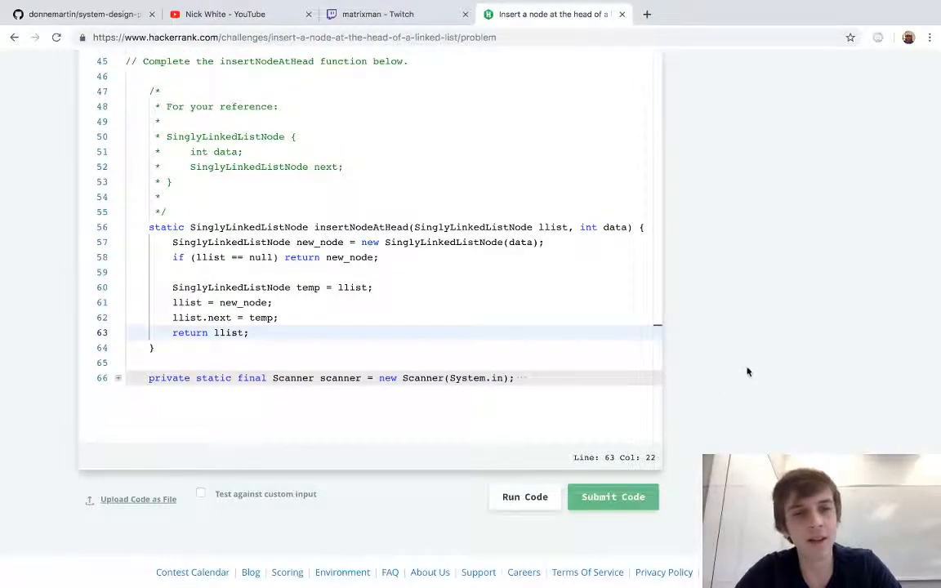
Step: Submit the solution, pass all seven test cases, and return to editing the code
{"action": "left_click", "coordinate": [613, 496]}
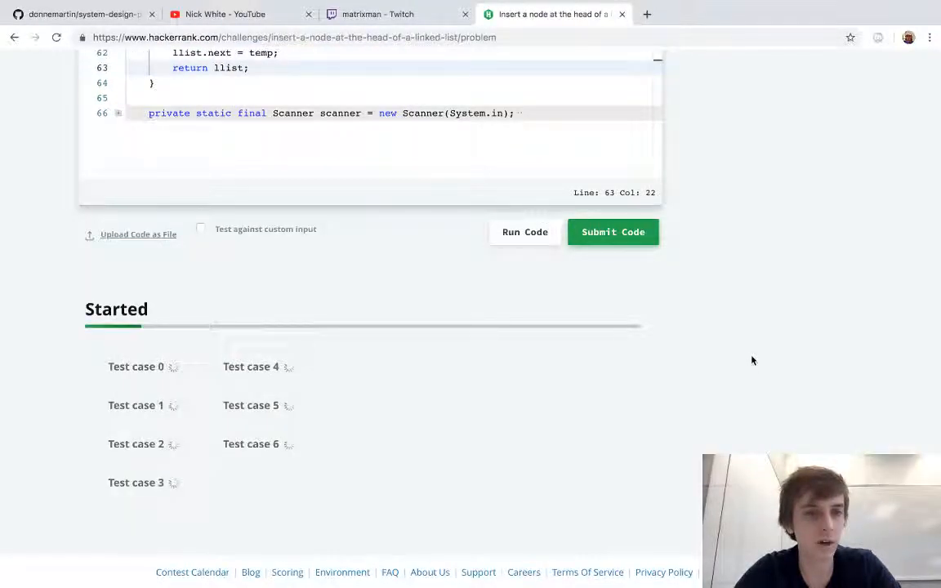
{"action": "left_click", "coordinate": [613, 232]}
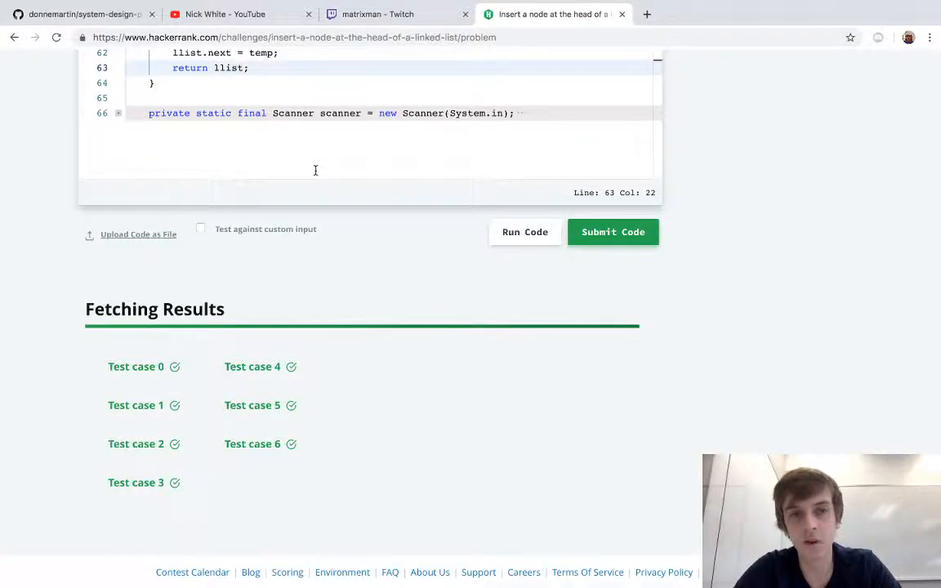
{"action": "left_click", "coordinate": [613, 232]}
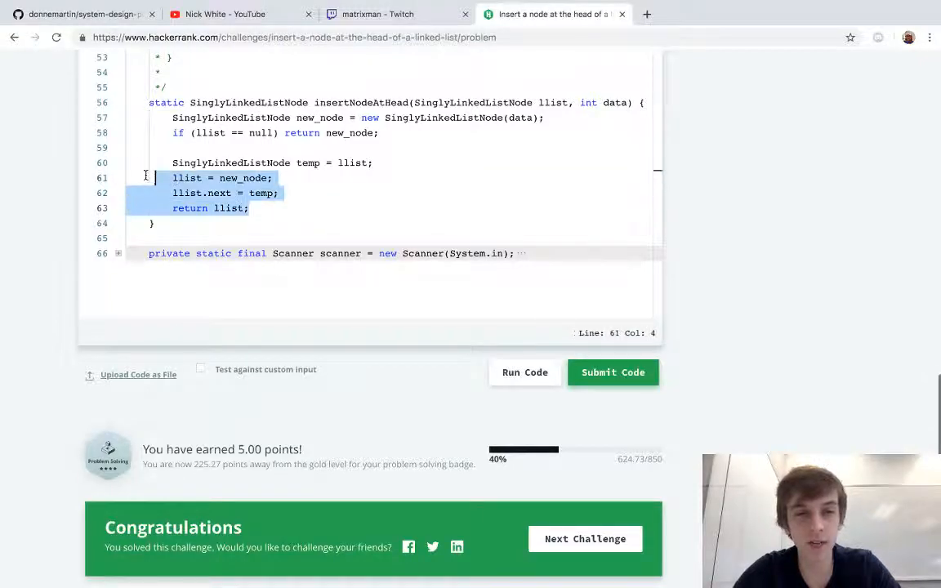
Step: Delete the temp-based head-swap lines, keeping only new_node creation and the null check
{"action": "key", "text": "Delete"}
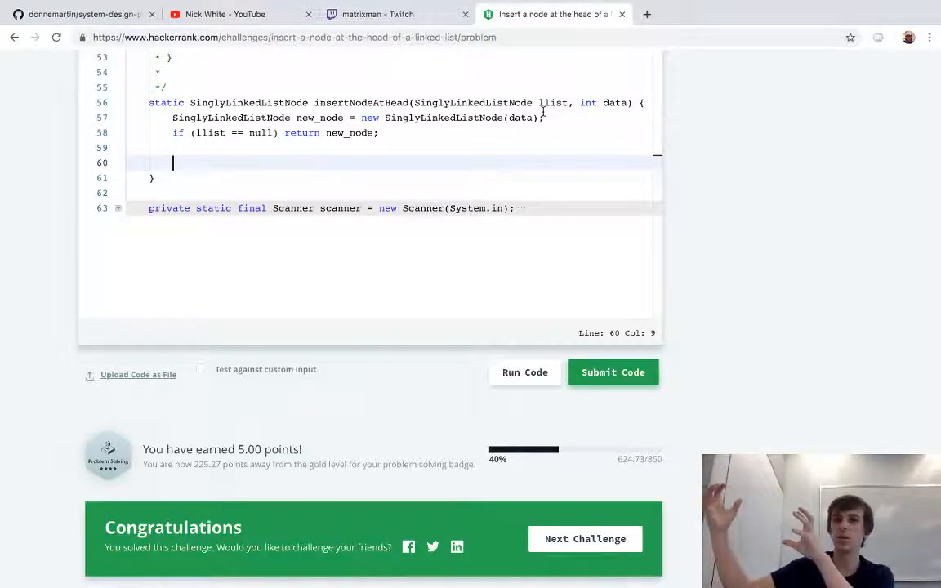
{"action": "left_click", "coordinate": [564, 89]}
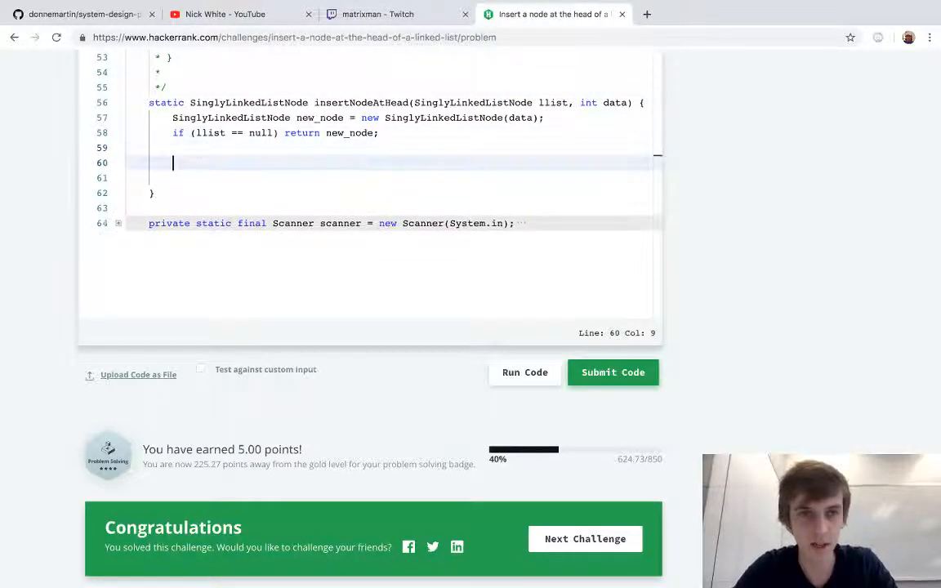
Step: Write new_node.next = llist; return new_node; and resubmit against the seven test cases
{"action": "type", "text": "new_node.next -"}
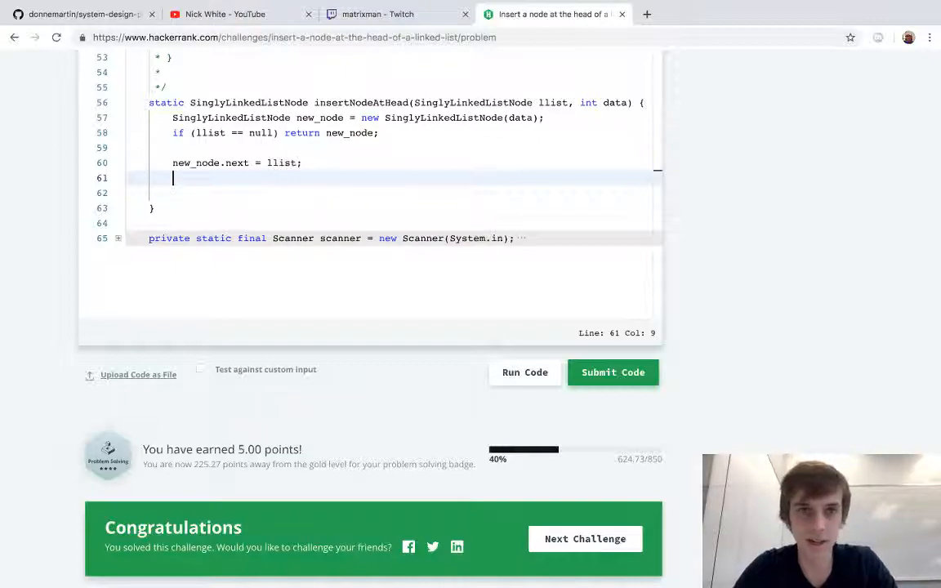
{"action": "type", "text": "return new_n"}
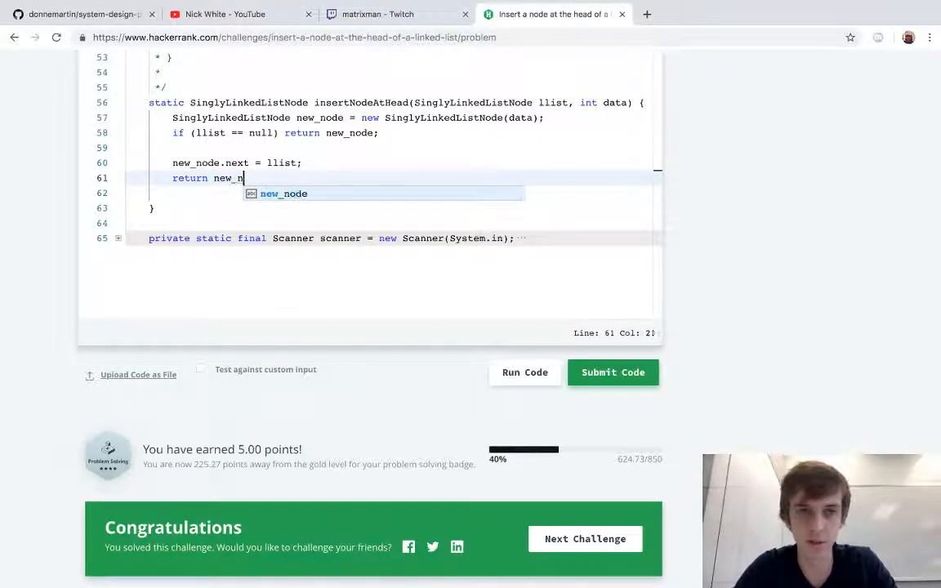
{"action": "type", "text": "ode;"}
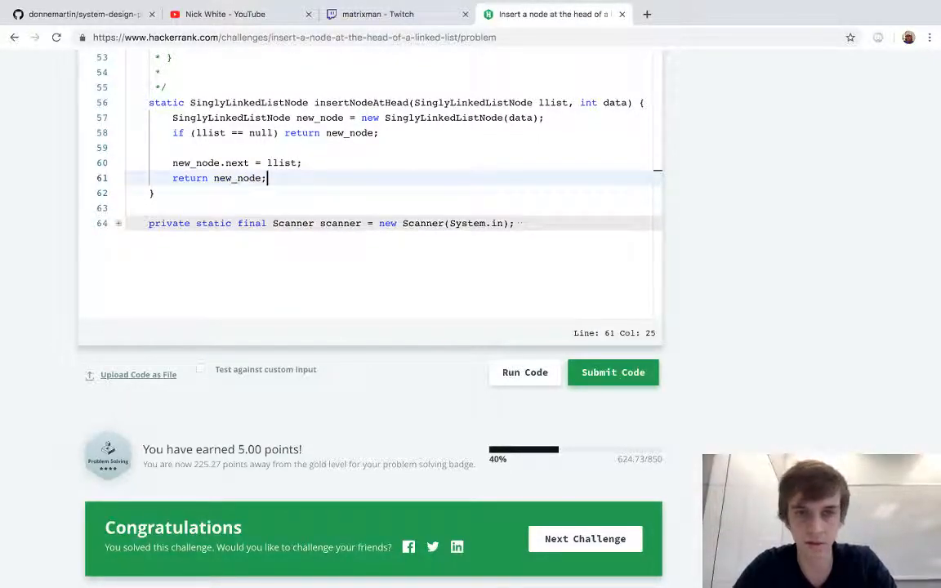
{"action": "left_click", "coordinate": [611, 372]}
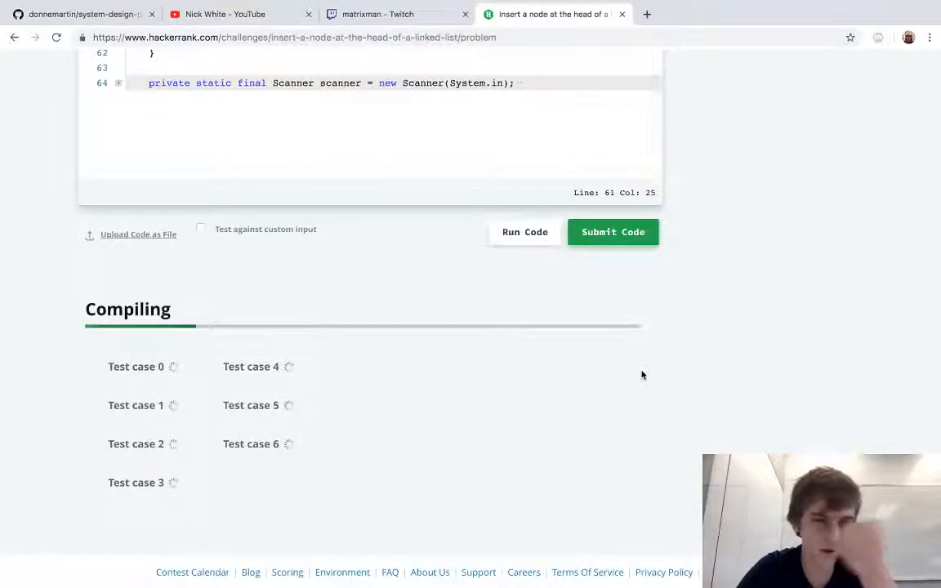